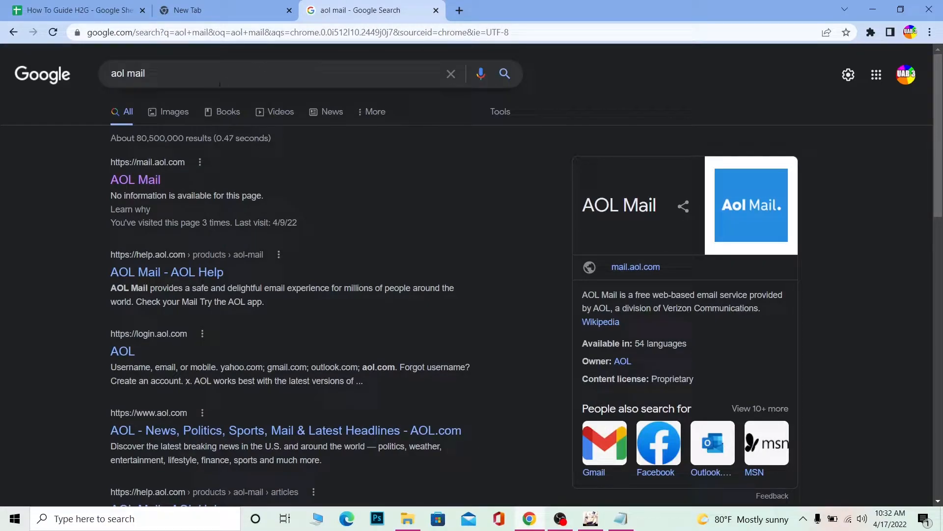
mouse_move(159, 165)
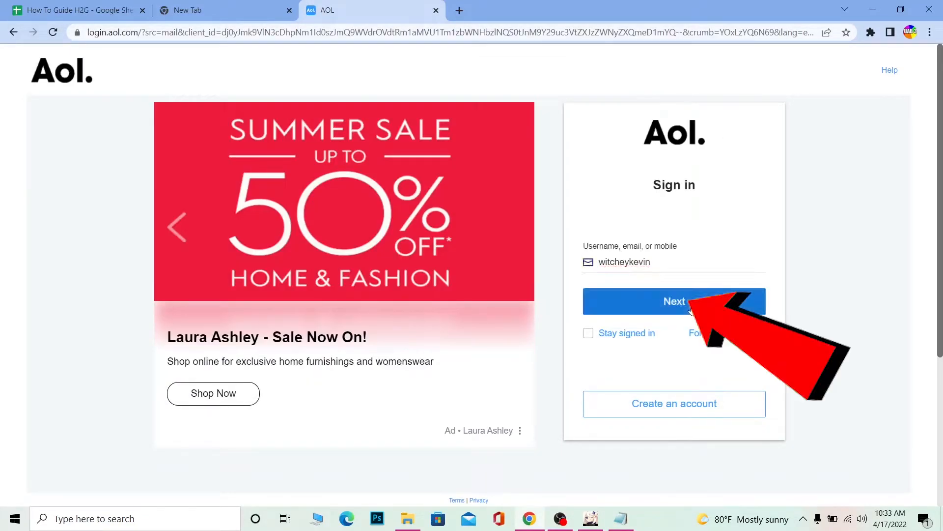
Step: Submit the username, then choose 'Forgot password?' to reach the phone verification prompt
left_click(674, 300)
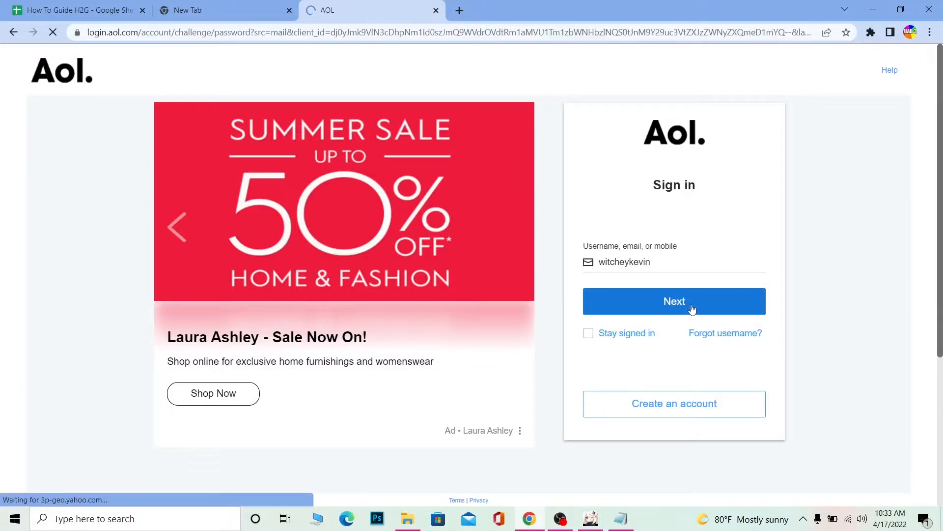
left_click(674, 301)
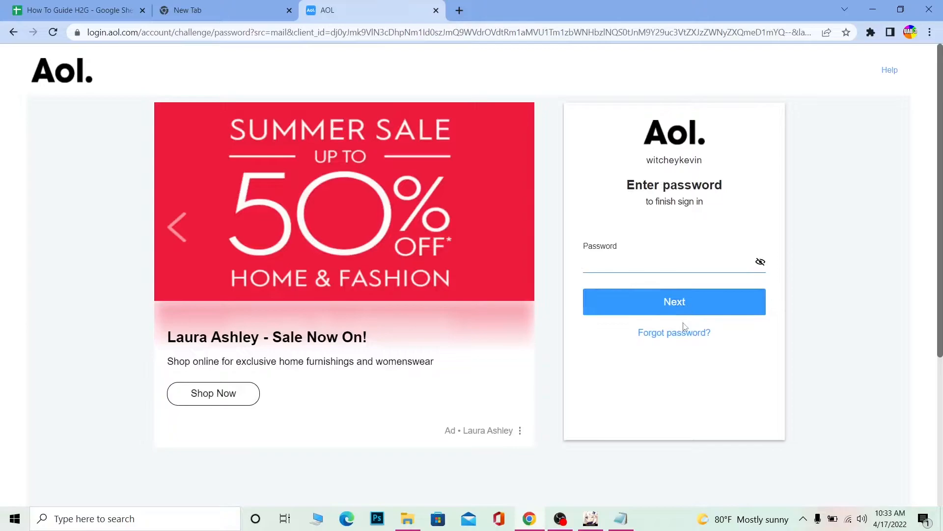
left_click(674, 332)
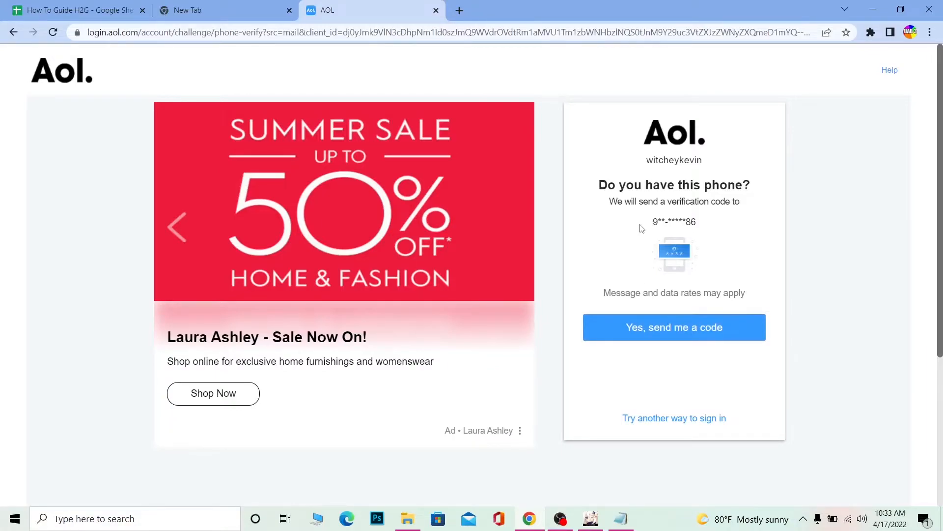
mouse_move(694, 288)
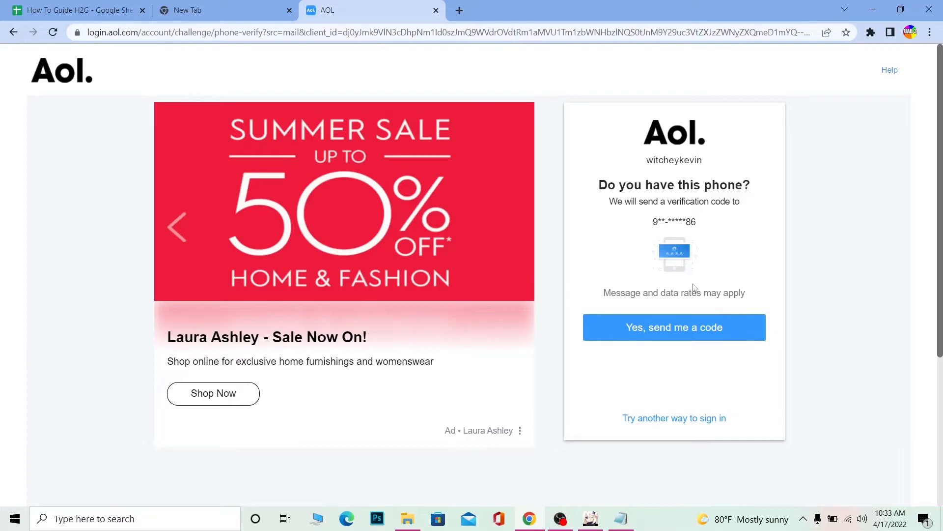
left_click(675, 326)
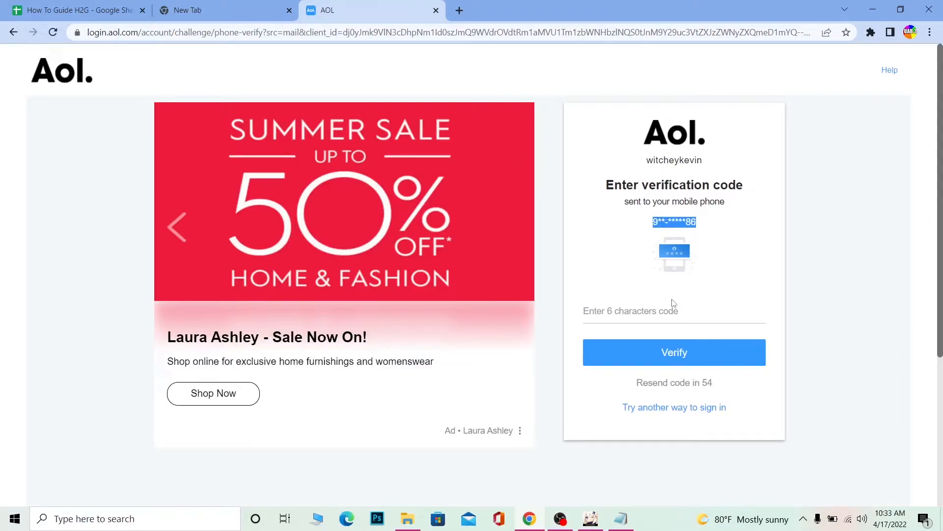
left_click(630, 311)
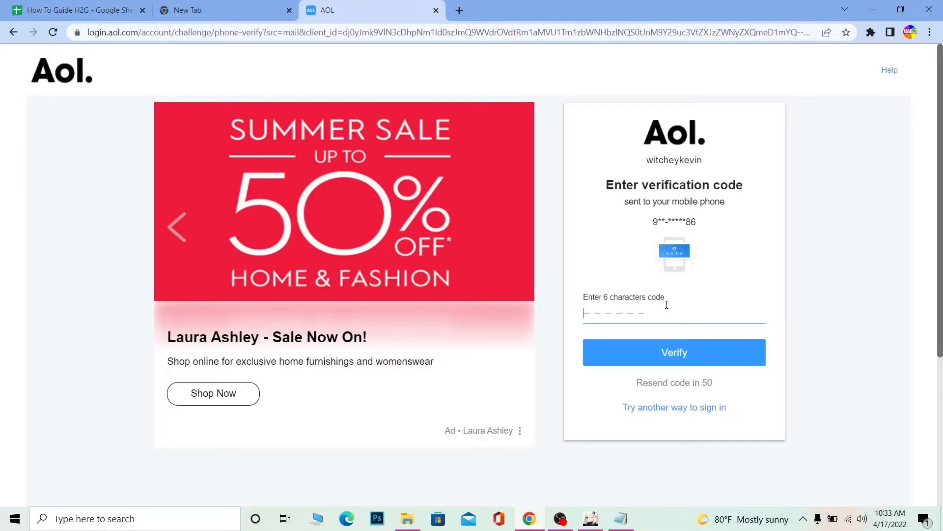
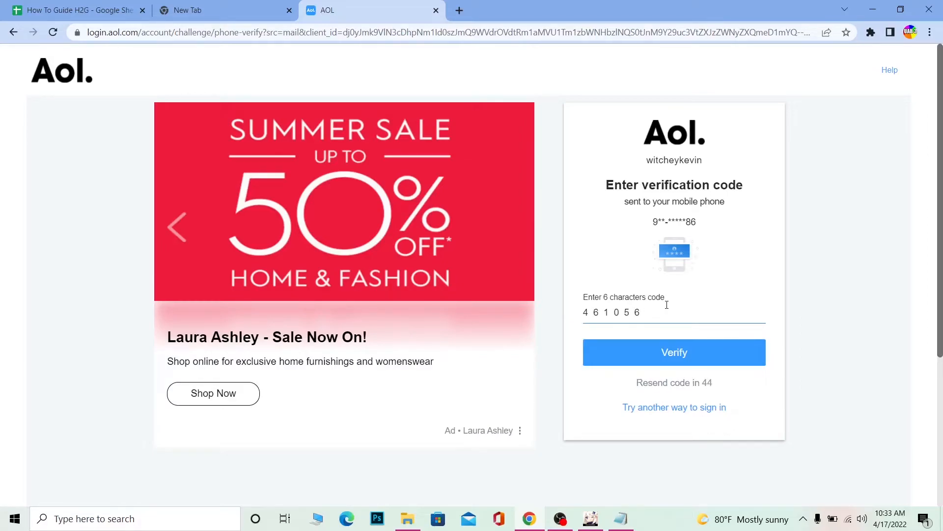
left_click(674, 352)
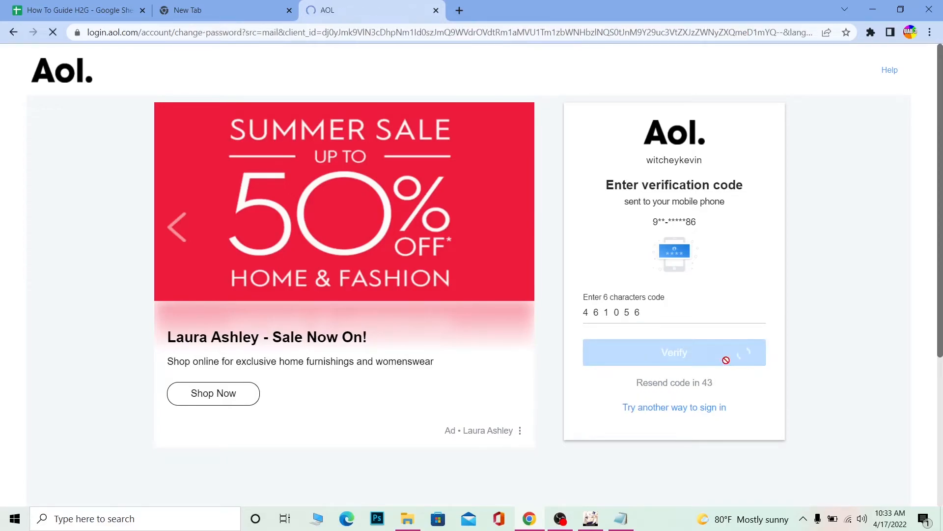
Step: Enter a new password rated Strong, then go back to the can't-sign-you-in notice
left_click(674, 351)
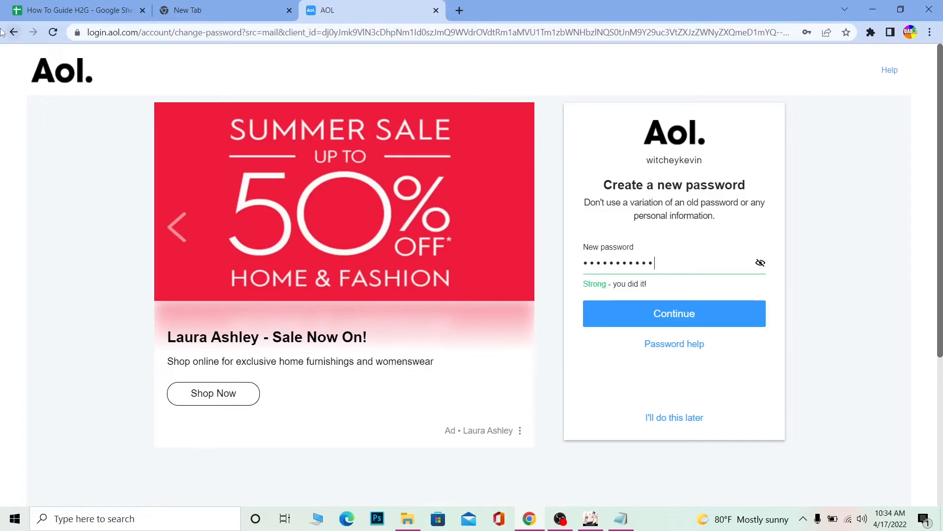
mouse_move(12, 32)
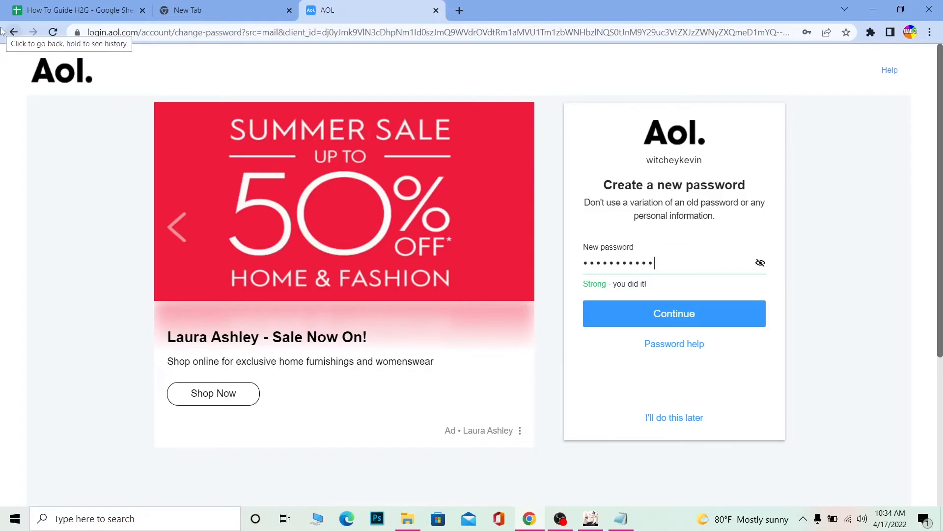
left_click(674, 313)
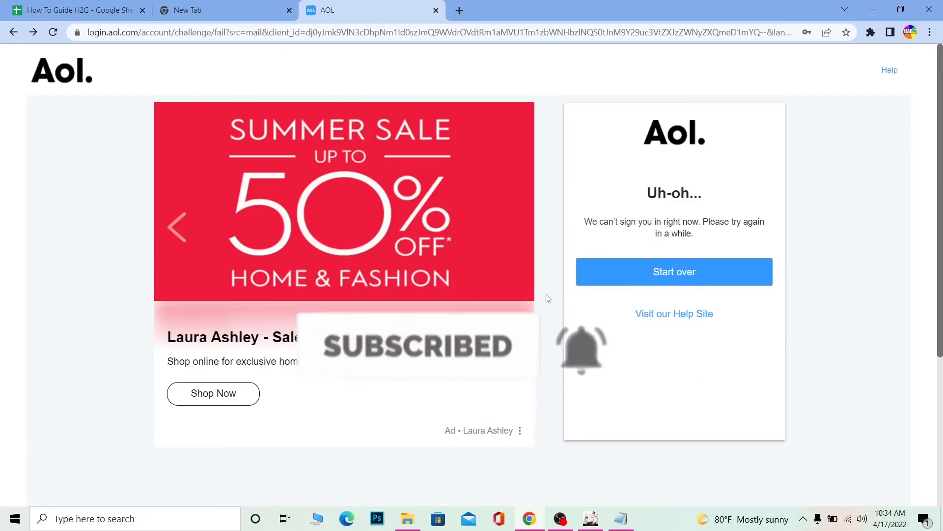
Step: Start over from the Uh-oh error page to return to the empty username sign-in form
left_click(674, 271)
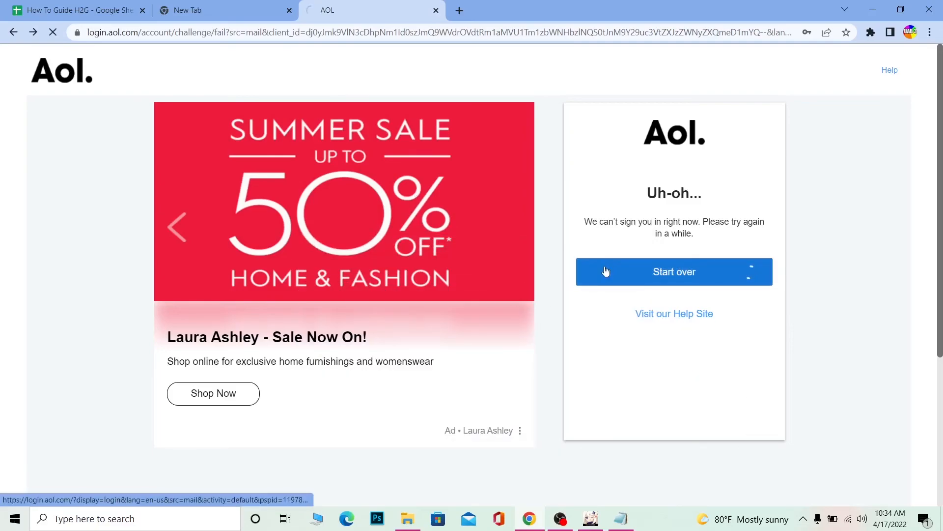
left_click(674, 271)
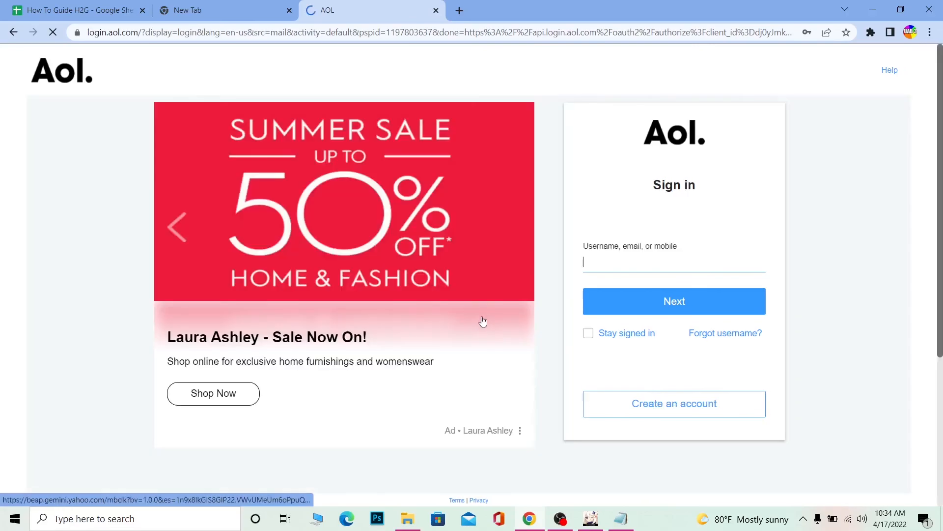